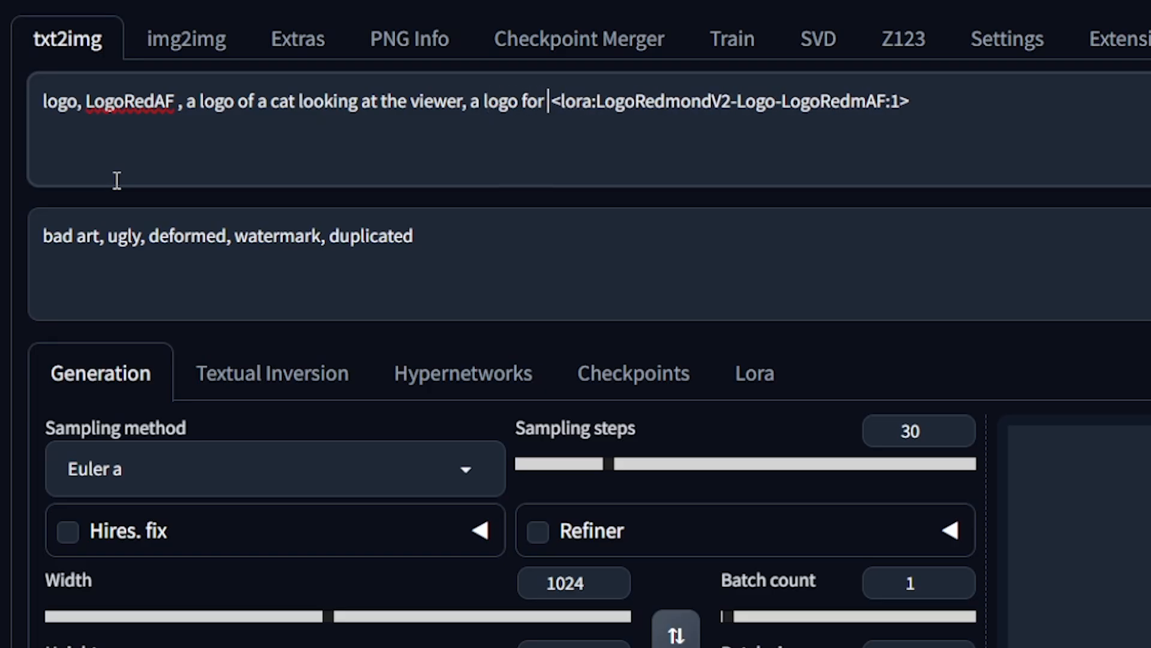
Preview the final upscaled, background-removed white cat coffee-shop logo in Extras
type("a coffee shop, white")
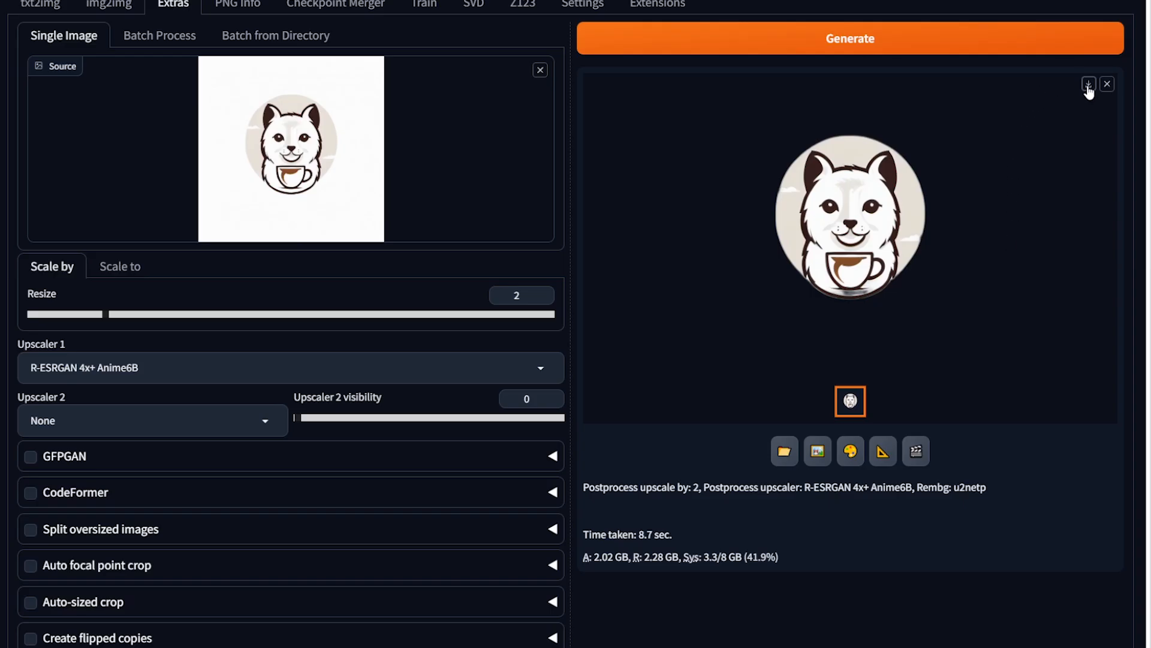
left_click(24, 8)
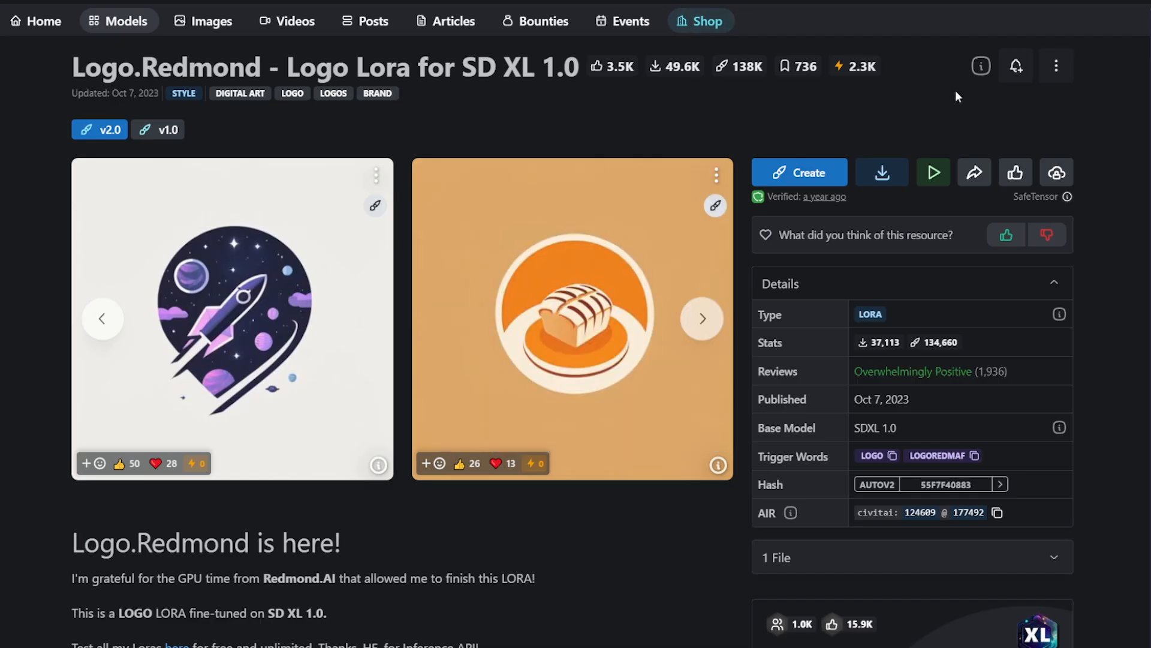
Scroll the Civitai Logo.Redmond page down past the description to the example gallery
scroll("down", 3)
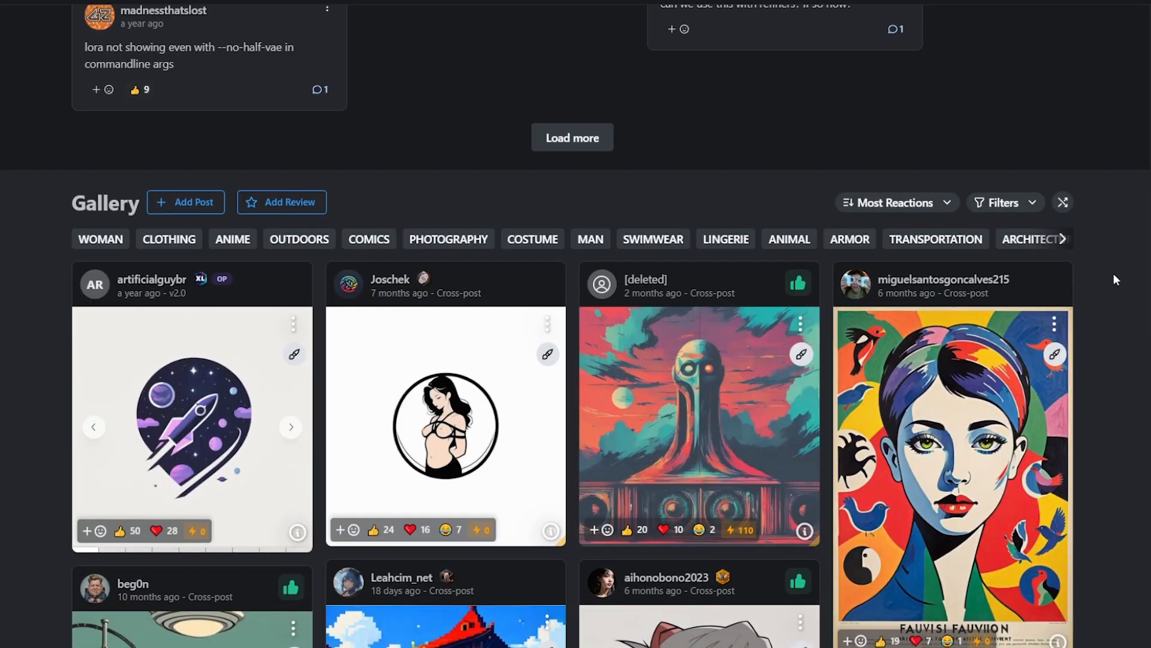
scroll("down", 3)
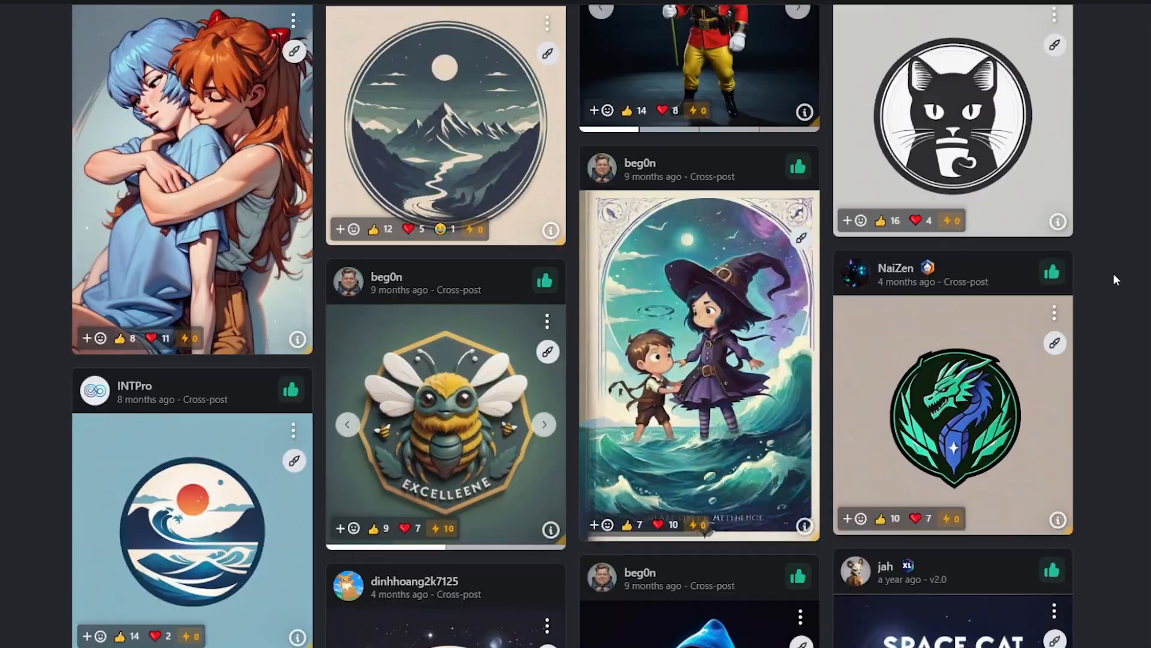
scroll("down", 3)
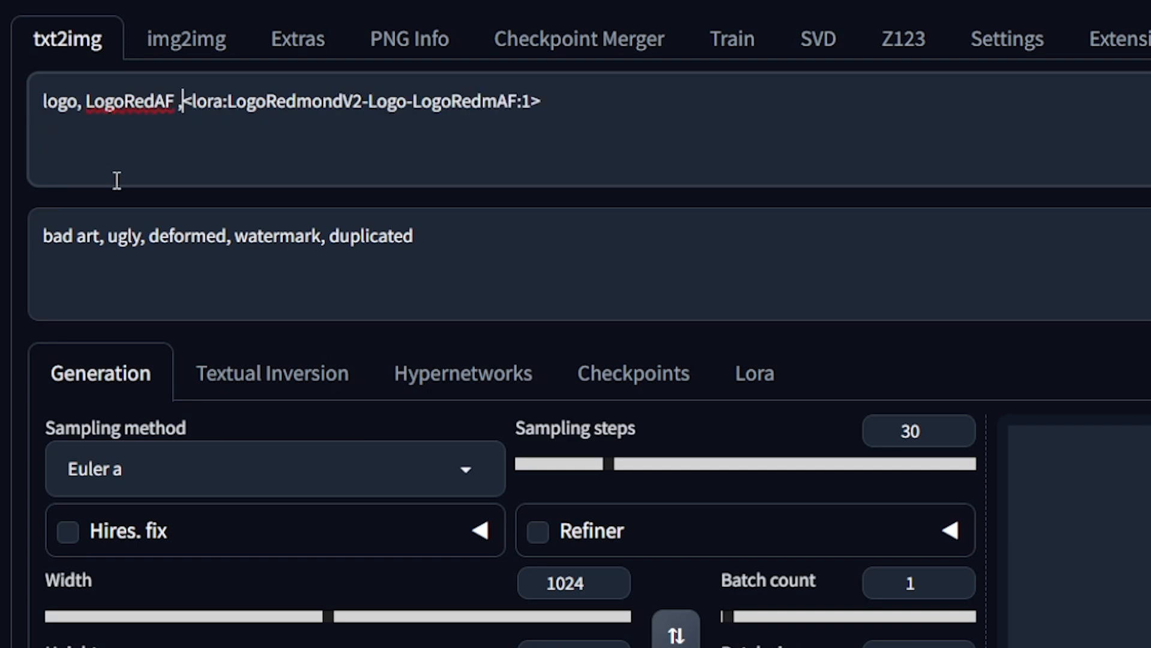
Extend the txt2img prompt with 'a logo for a coffee shop, white cat, holding cup of coffee'
type("a logo of a cat looking a")
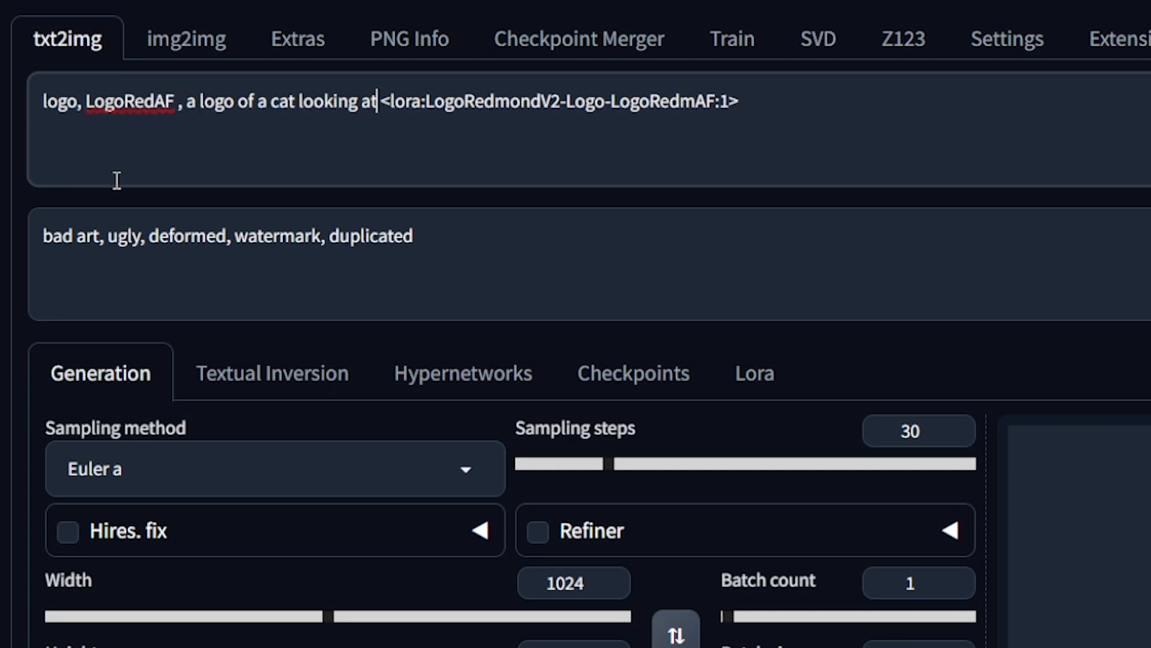
type("the viewer fo")
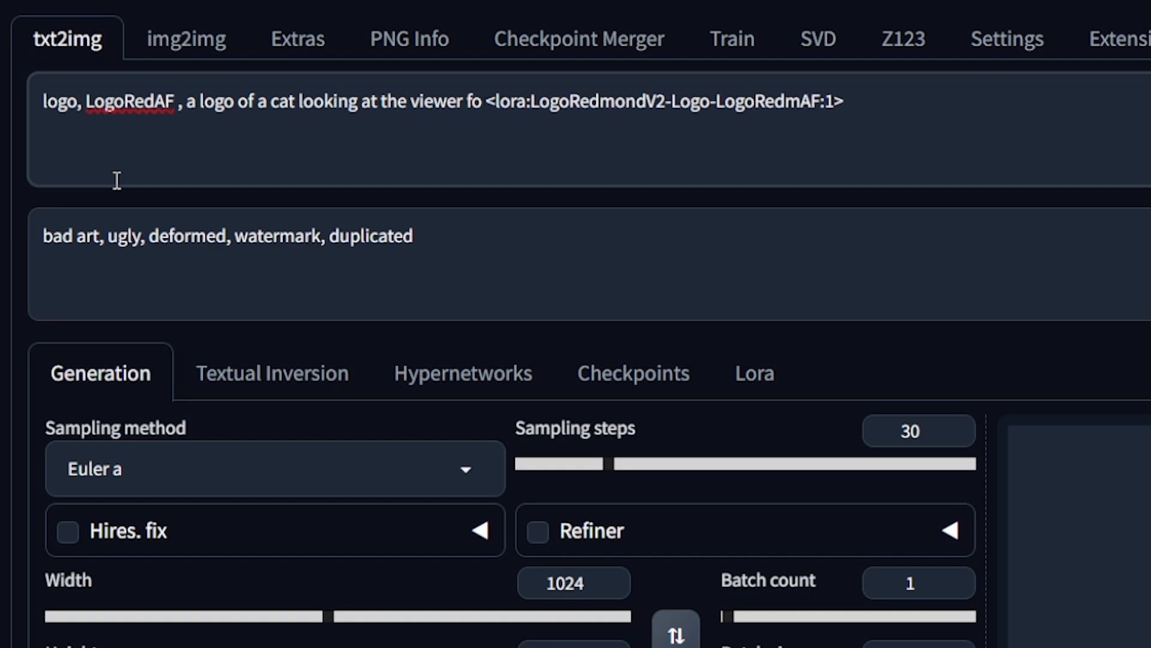
type(", a logo for a coffee")
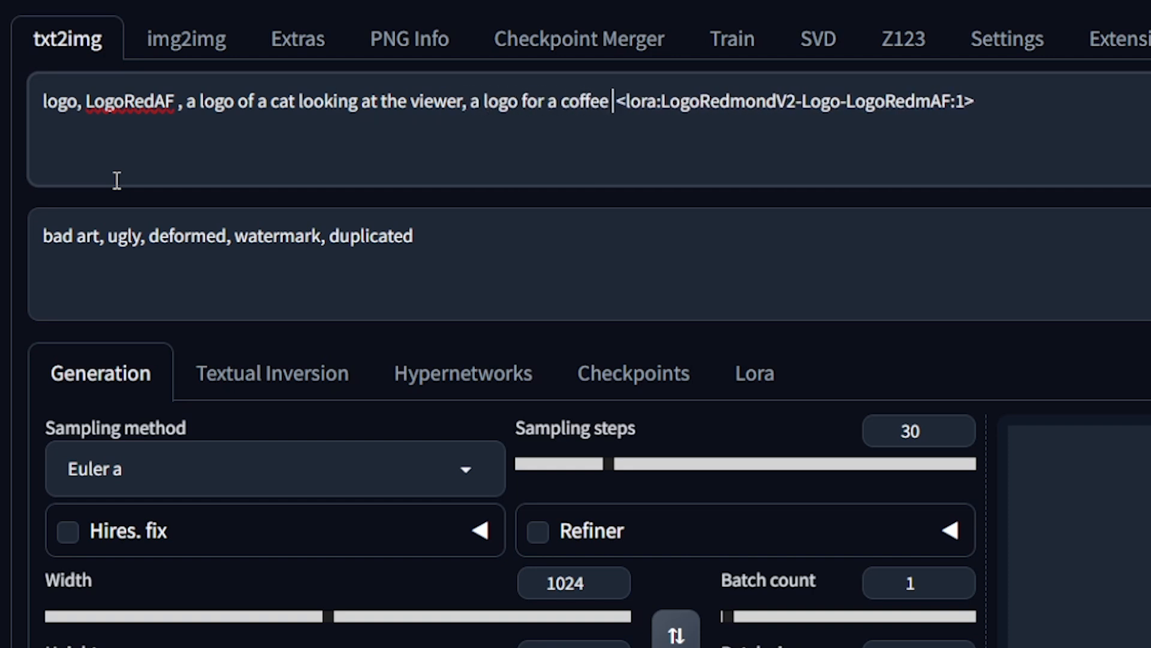
type("shop, white cat,")
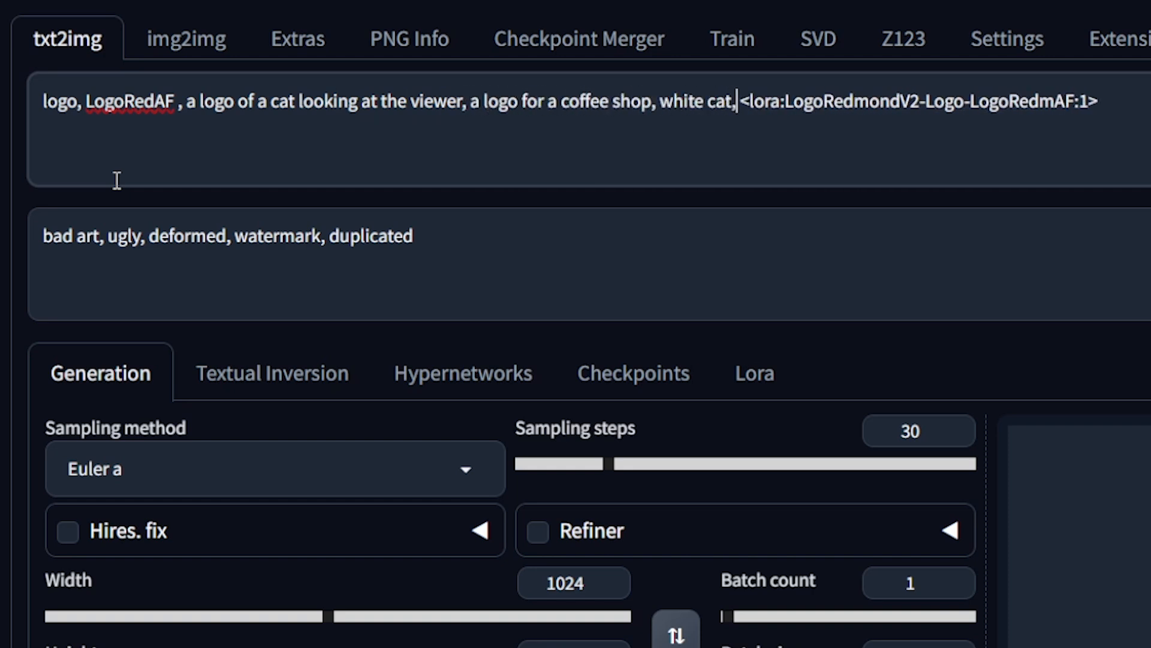
type("holding cup of coffe")
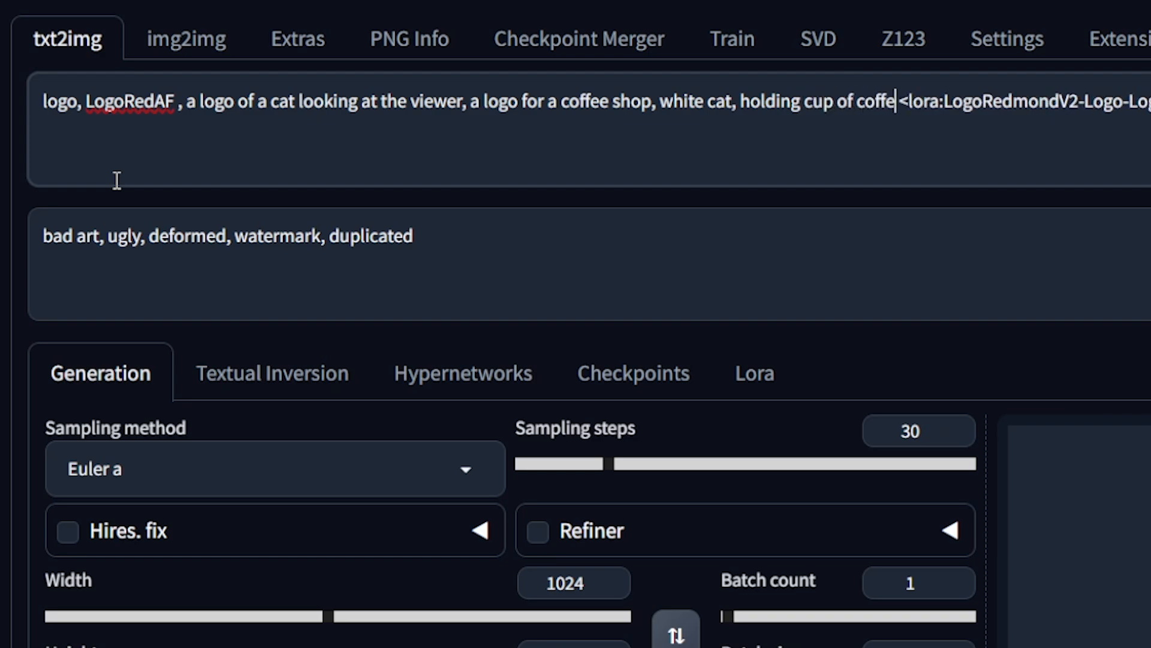
left_click(998, 83)
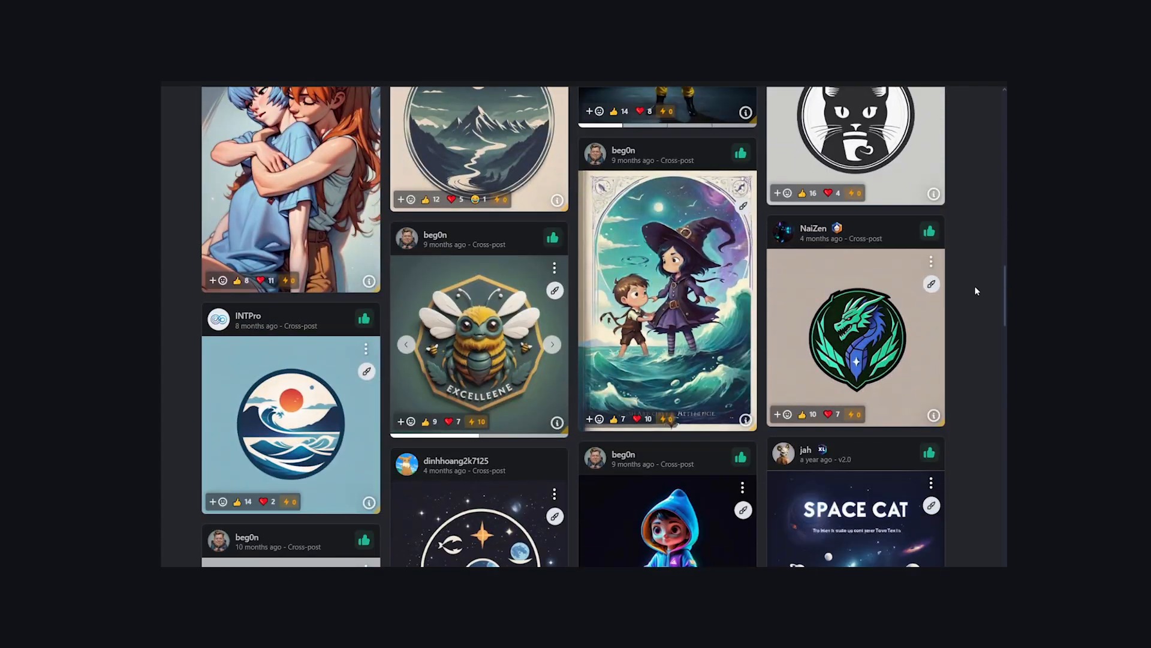
Scroll the Civitai gallery and the 'How to Make a Logo Transparent' article
scroll("down", 3)
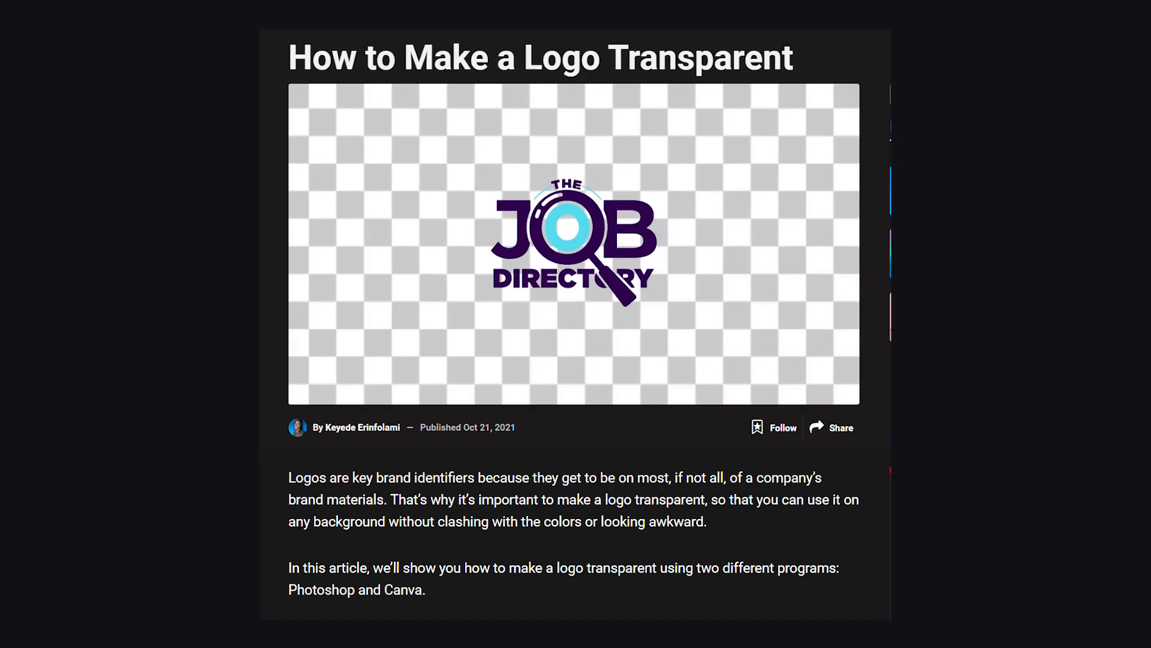
scroll("down", 3)
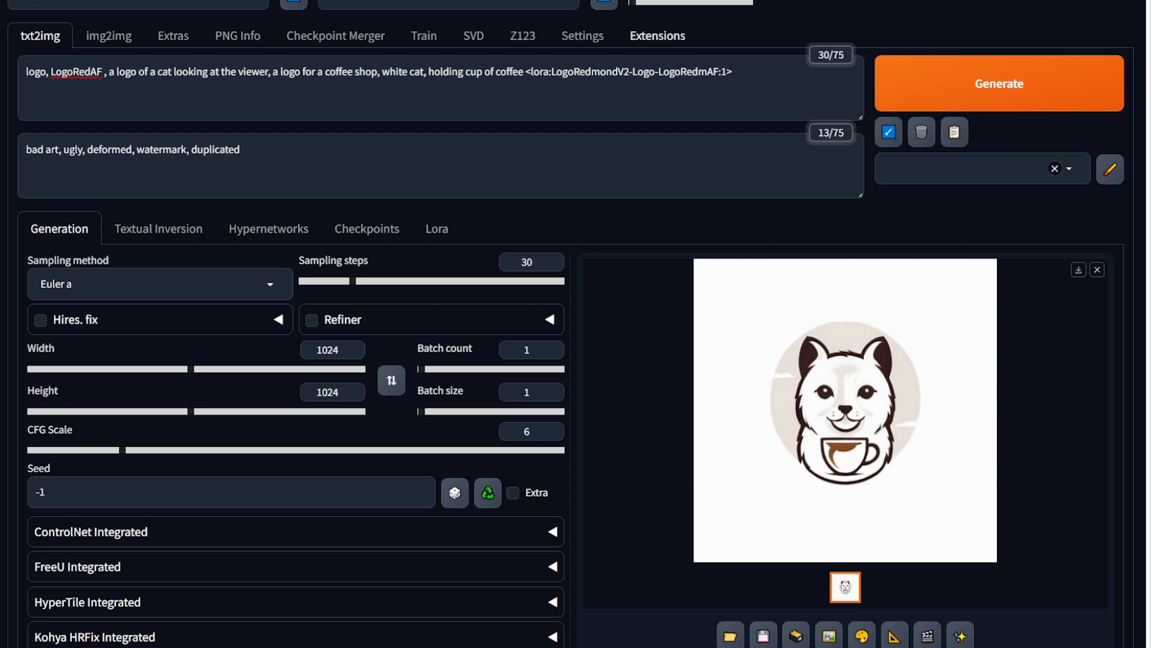
Find 'rembg' in Extensions > Available and install stable-diffusion-webui-rembg
left_click(657, 35)
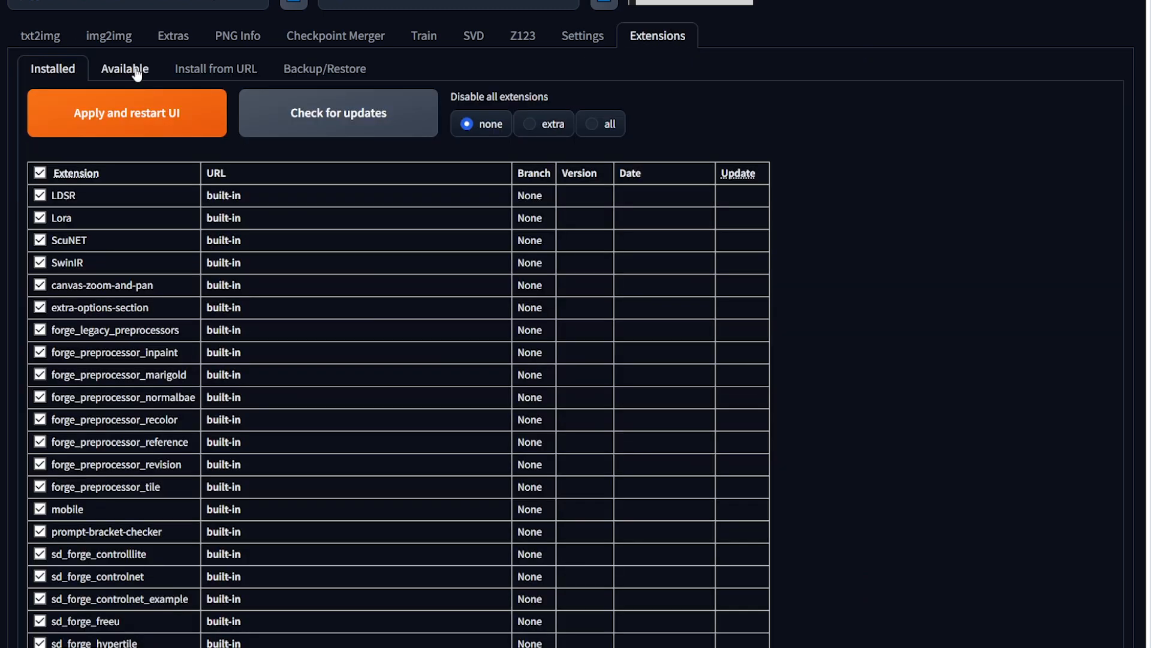
left_click(123, 69)
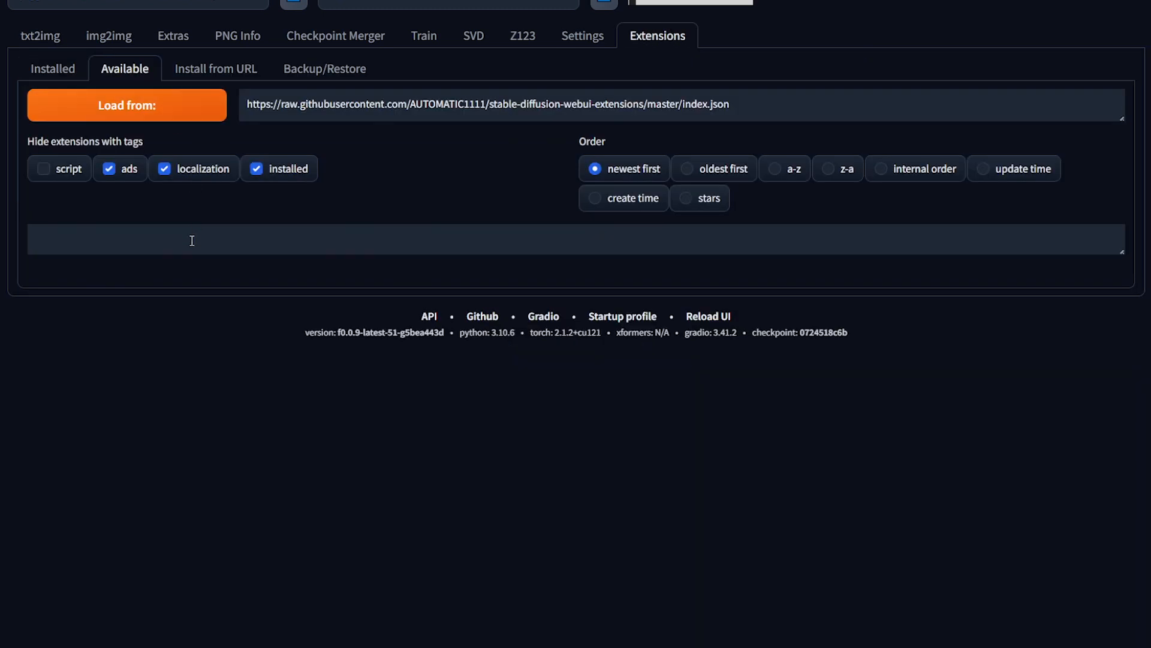
left_click(126, 105)
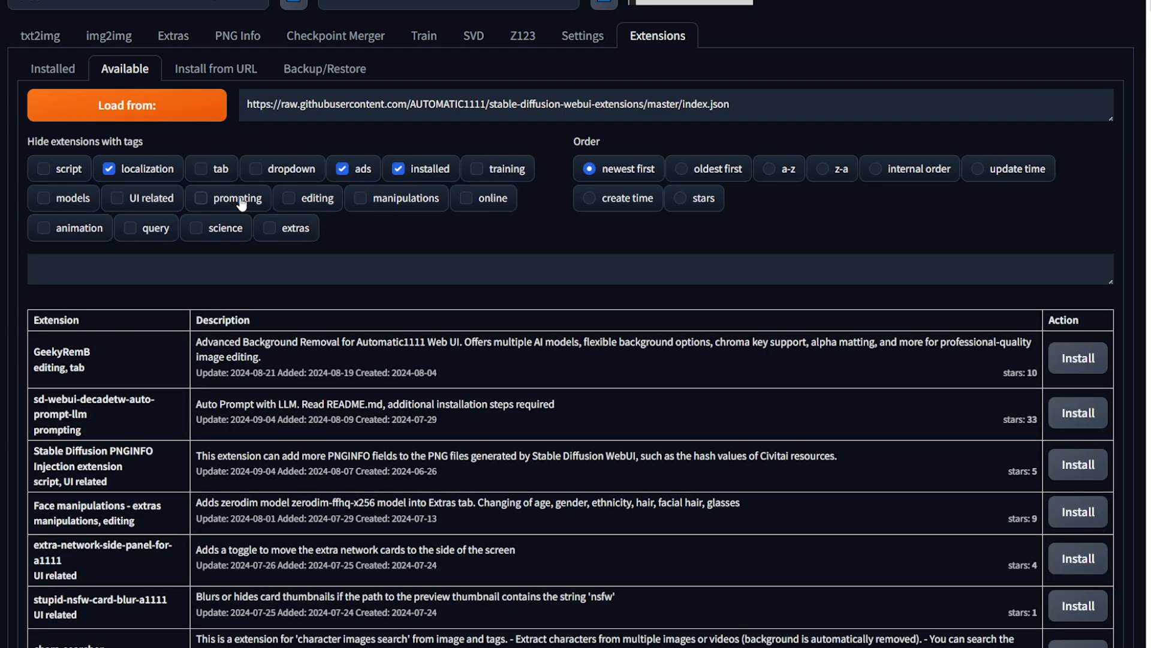
type("rembg")
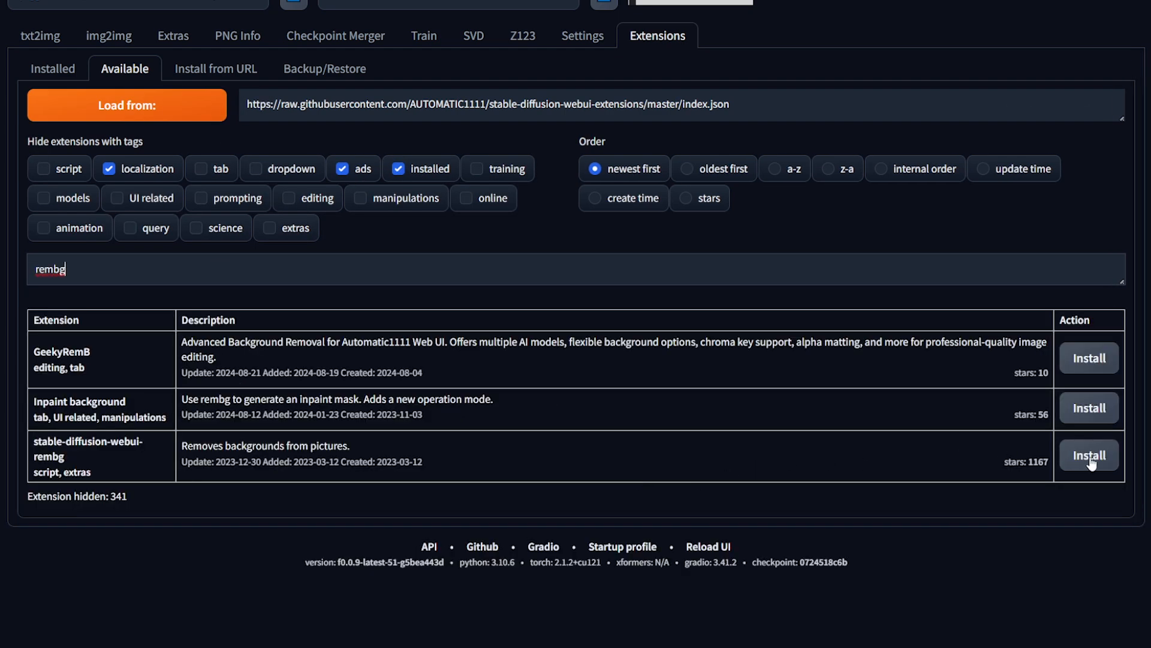
left_click(1089, 455)
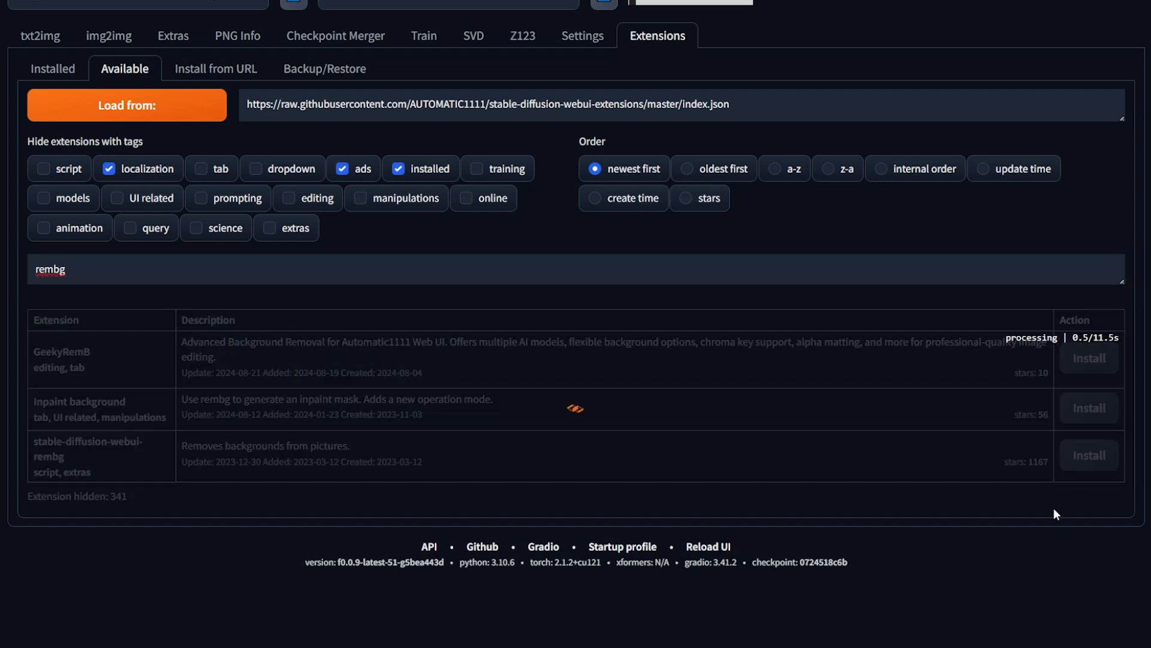
left_click(51, 69)
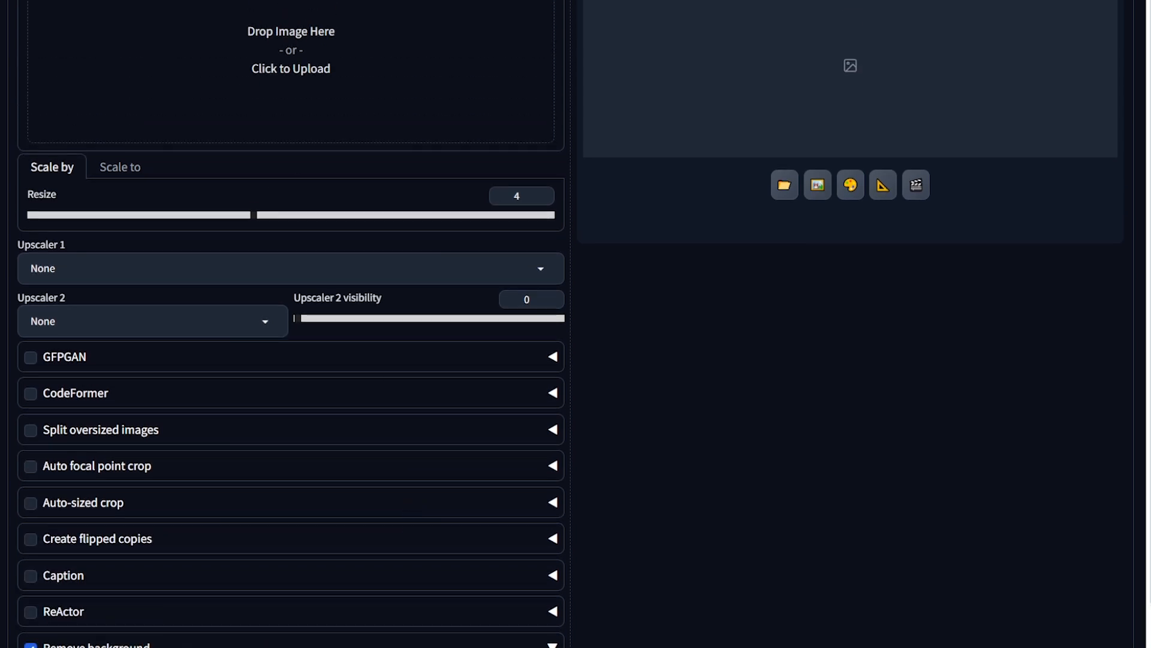
Load the cat logo in Extras, upscale 2x with R-ESRGAN 4x+ Anime6B and remove its background
left_click(291, 68)
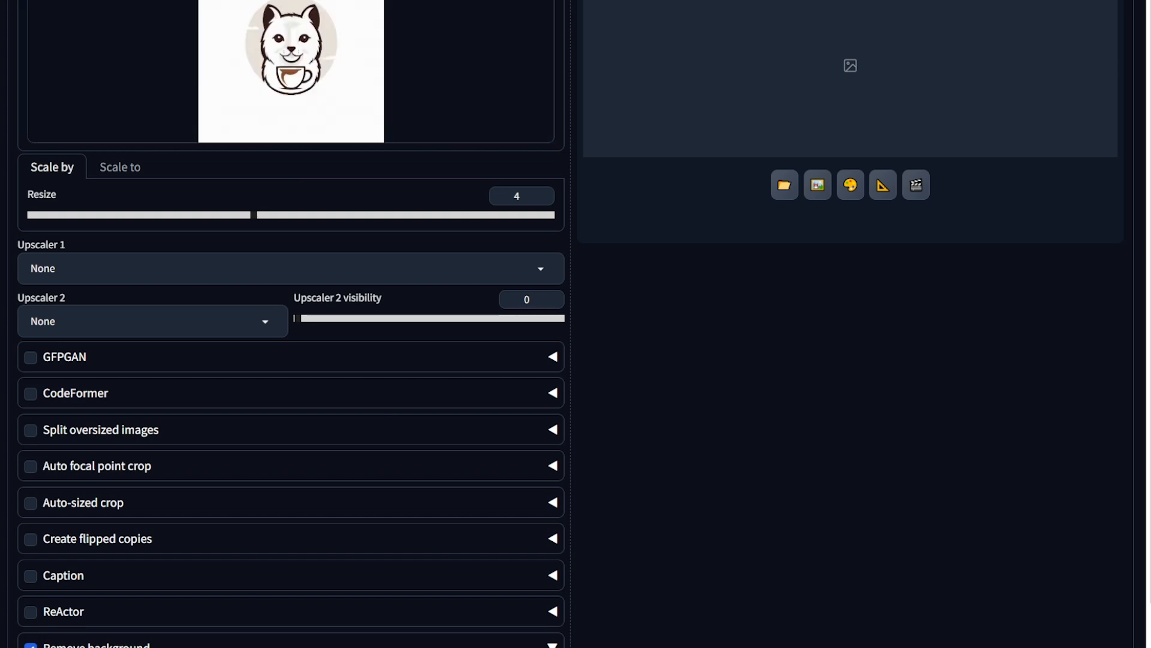
left_click(289, 267)
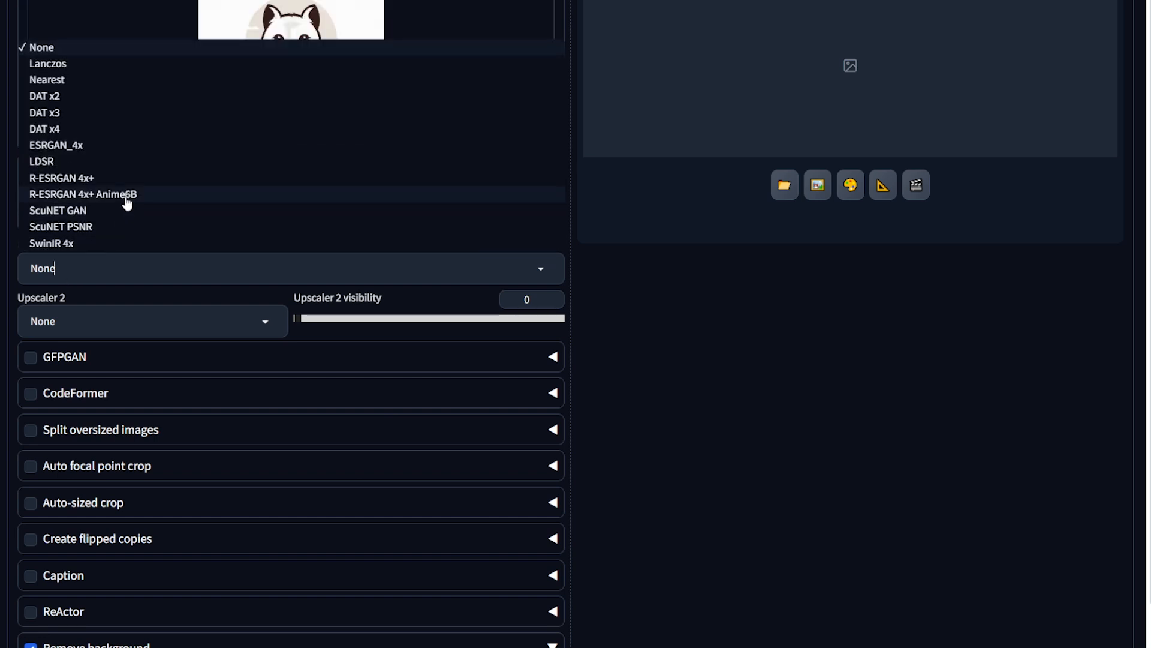
left_click(82, 194)
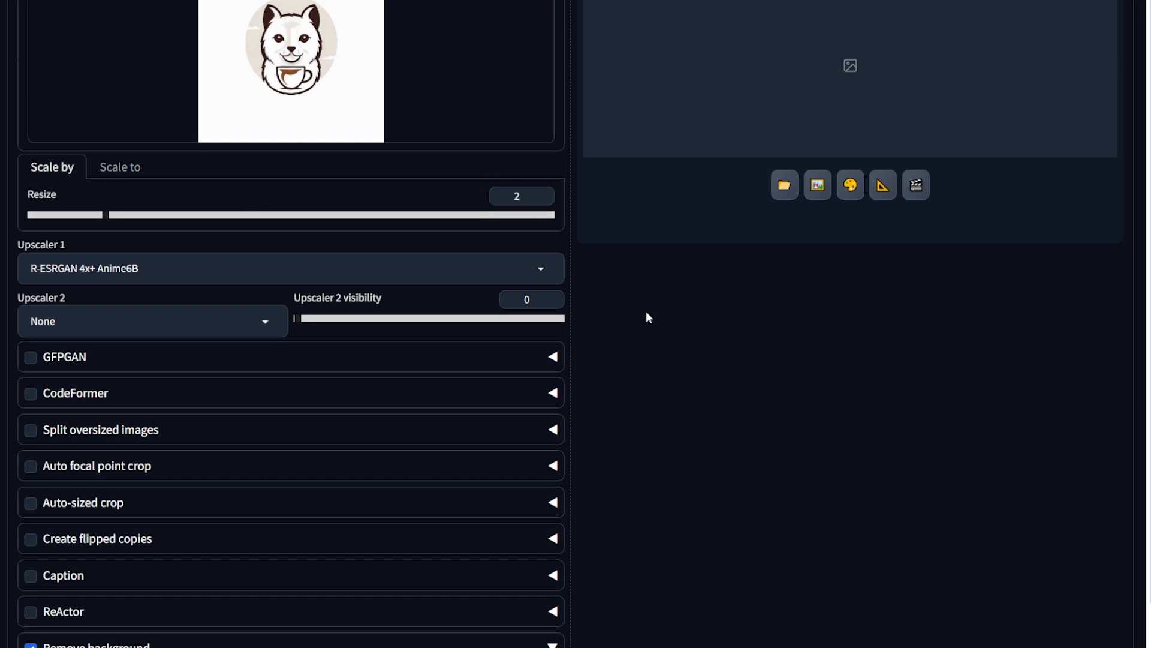
left_click(849, 38)
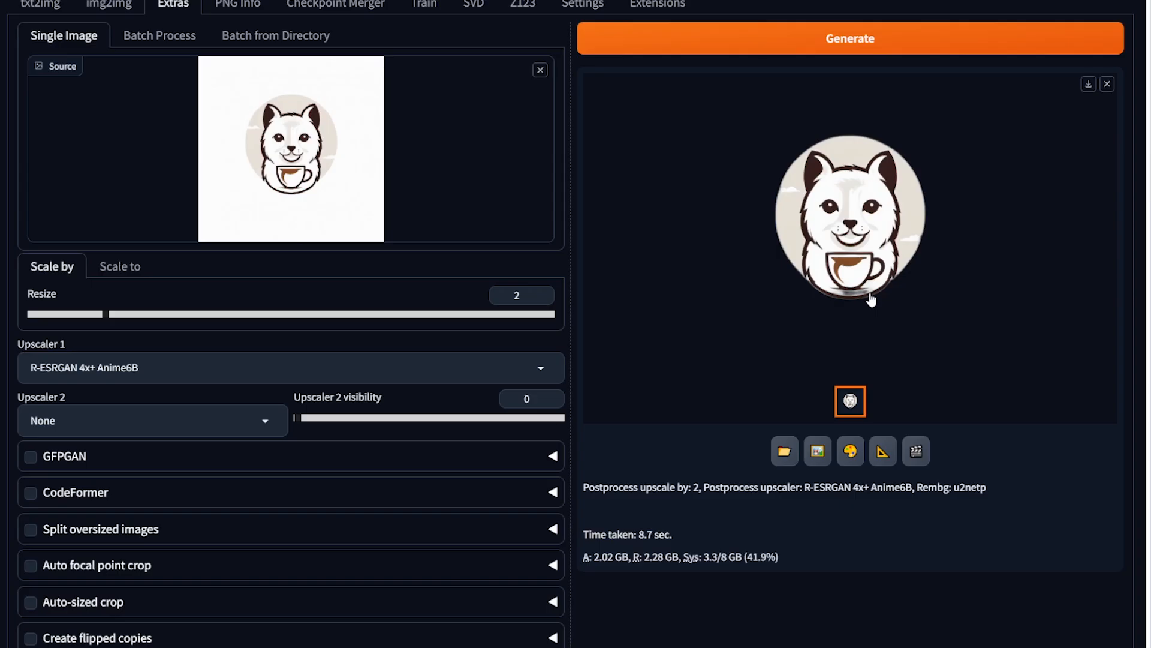
mouse_move(957, 356)
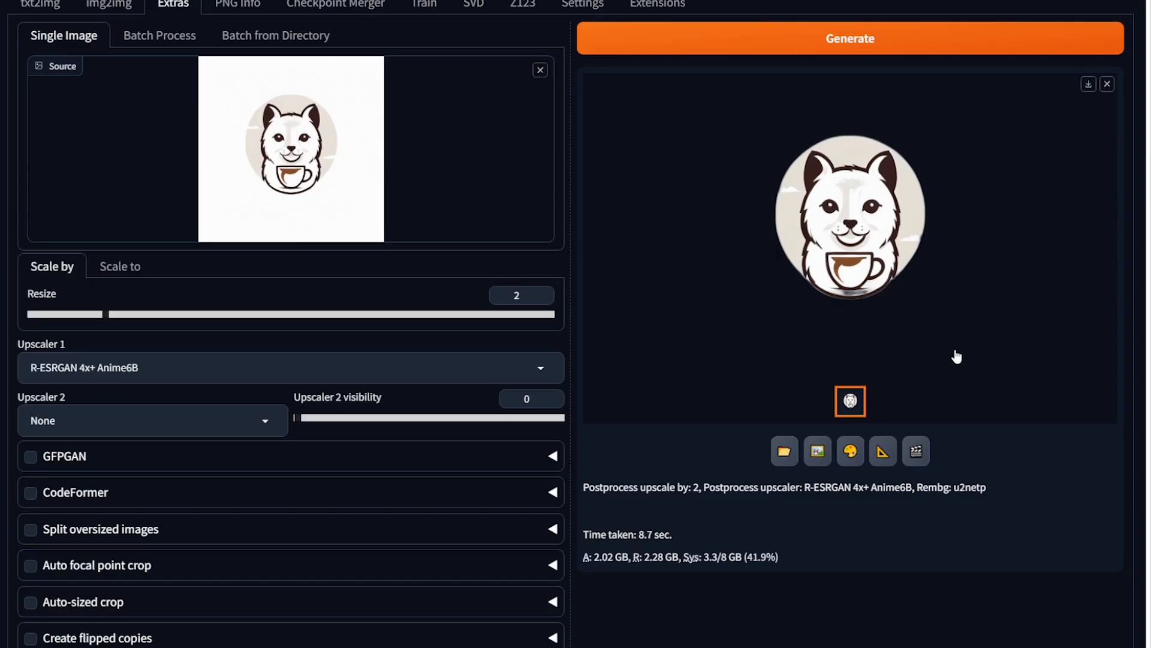